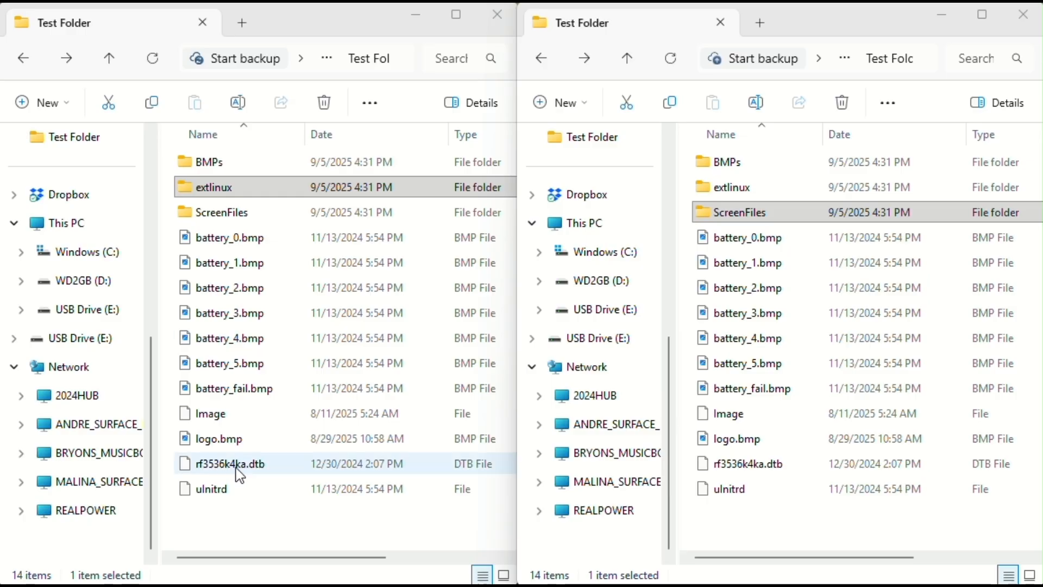
Step: Rename rf3536k4ka.dtb and extlinux.conf by adding a (Backup) tag to each name
right_click(229, 464)
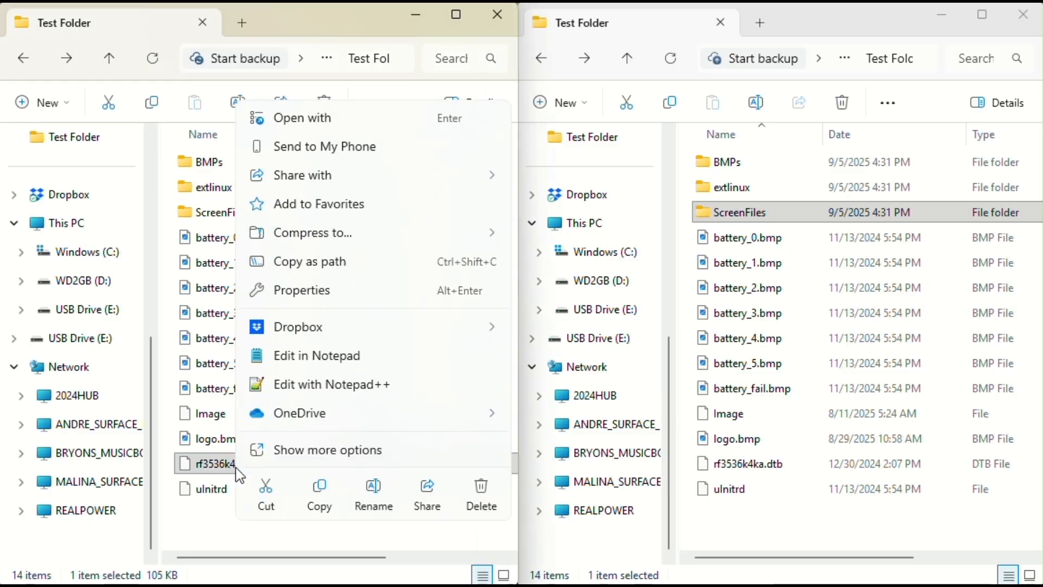
left_click(372, 486)
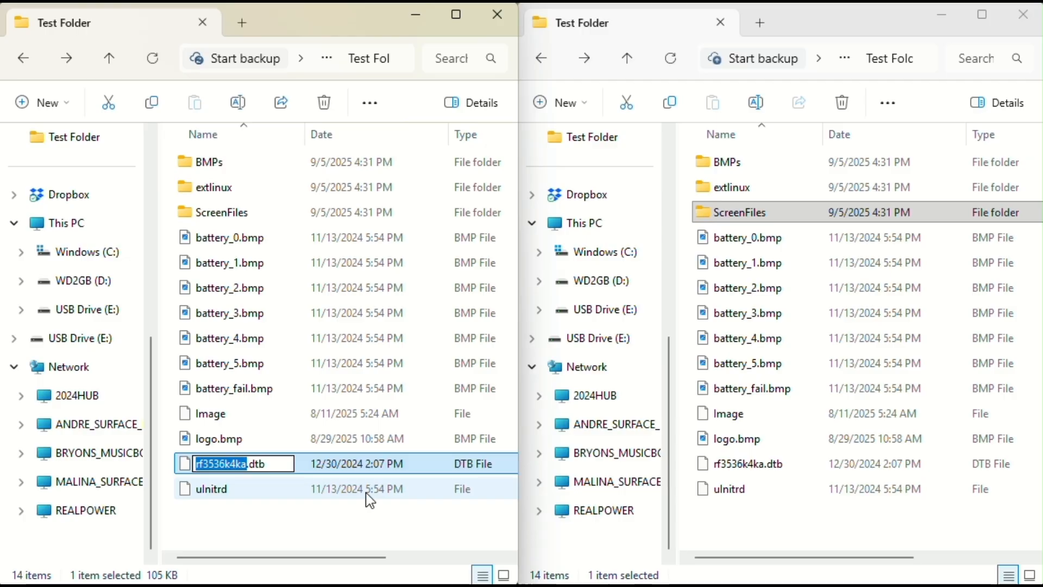
type("(Backup)")
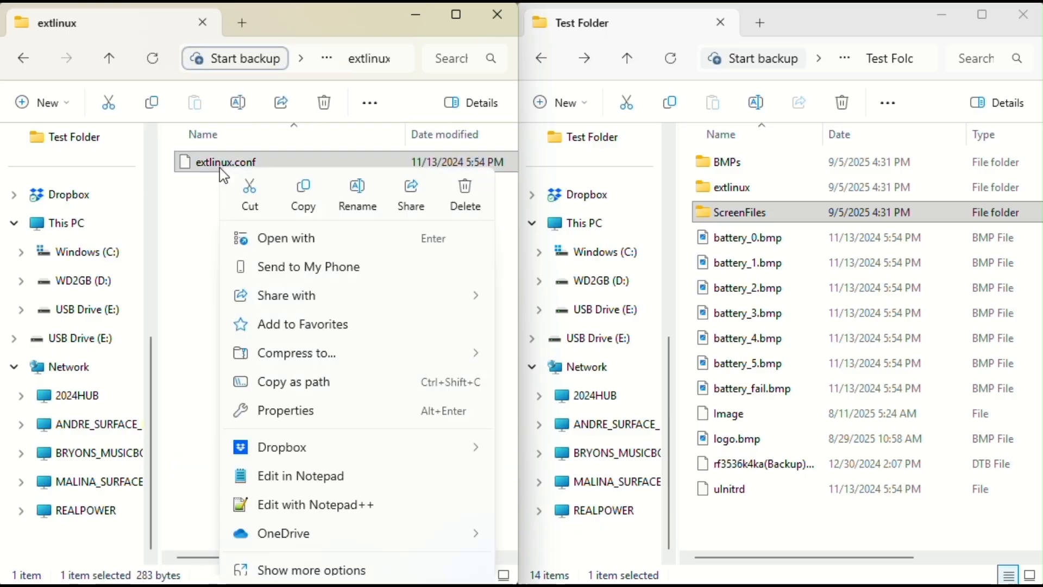
left_click(358, 193)
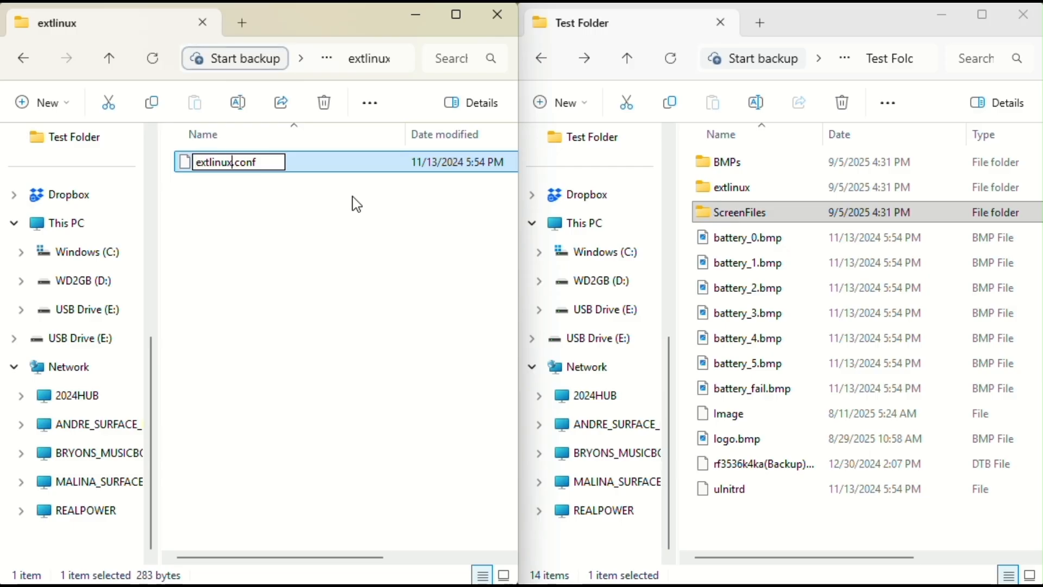
type("(Backup)")
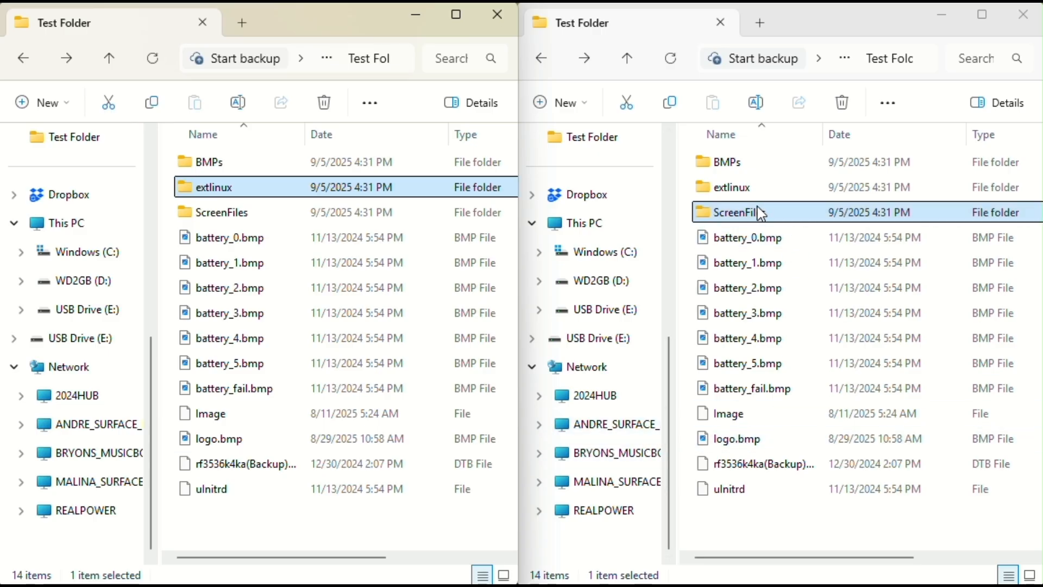
Step: Navigate ScreenFiles > Panel 1 > extlinux in the right window
double_click(733, 212)
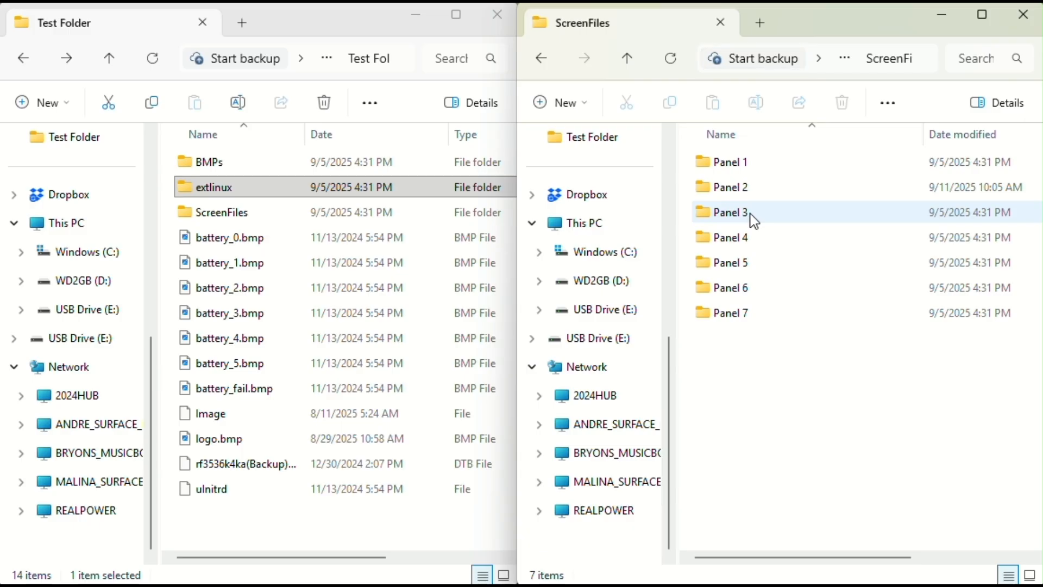
left_click(730, 162)
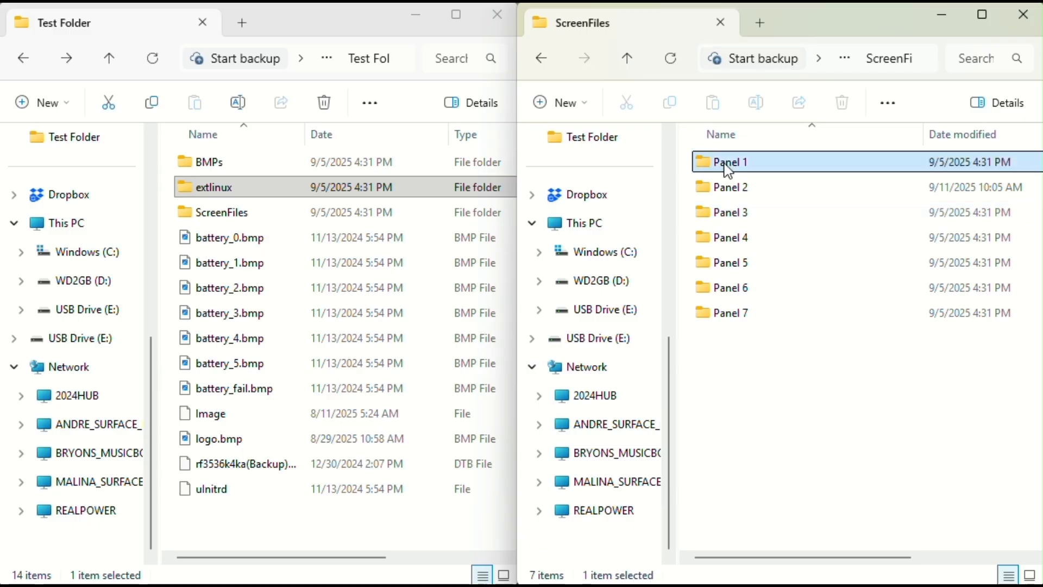
double_click(729, 162)
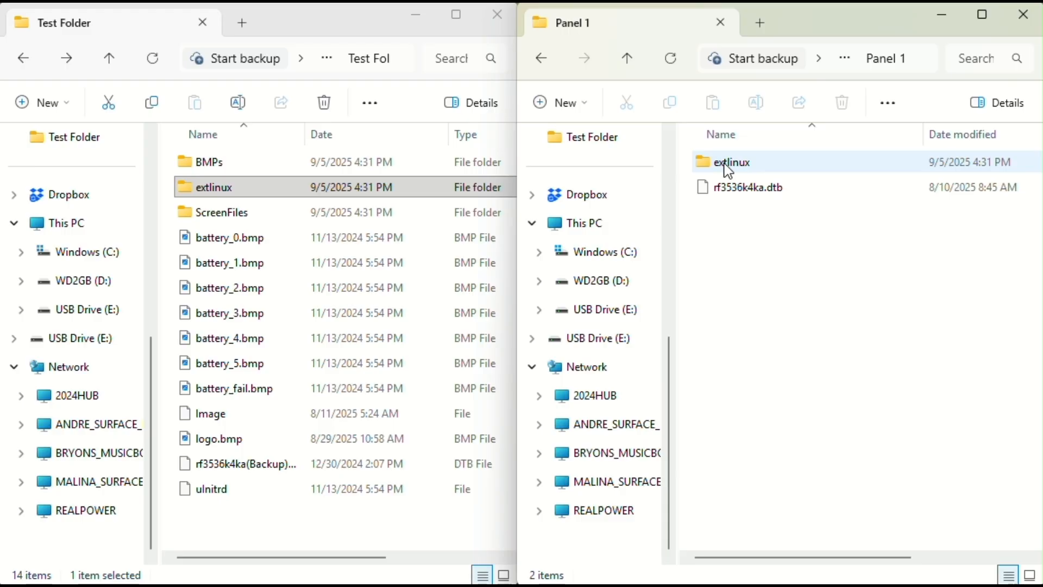
double_click(731, 162)
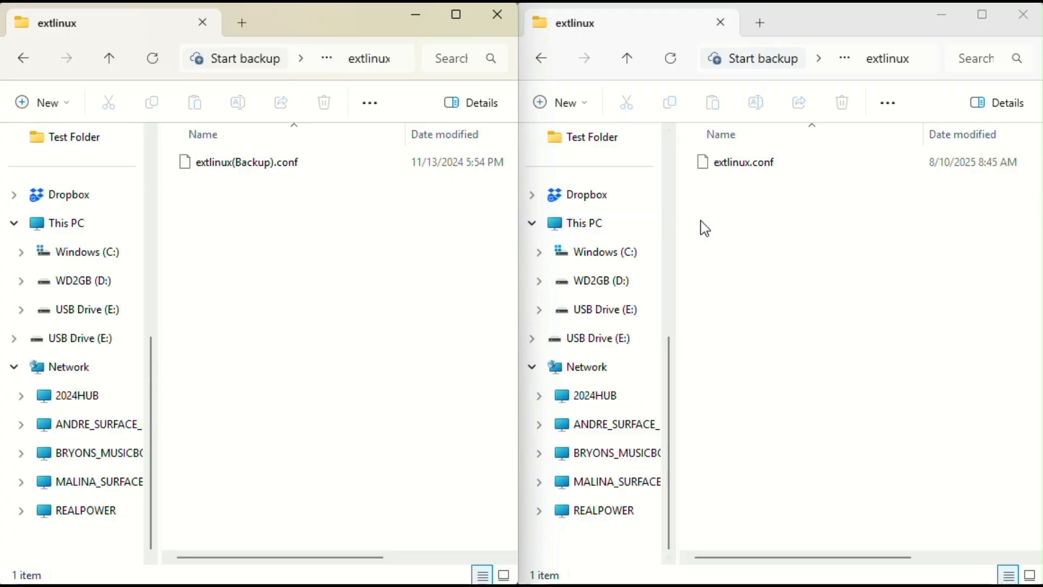
Step: Copy Panel 1's extlinux.conf into the card's extlinux folder next to extlinux(Backup).conf
left_click(742, 162)
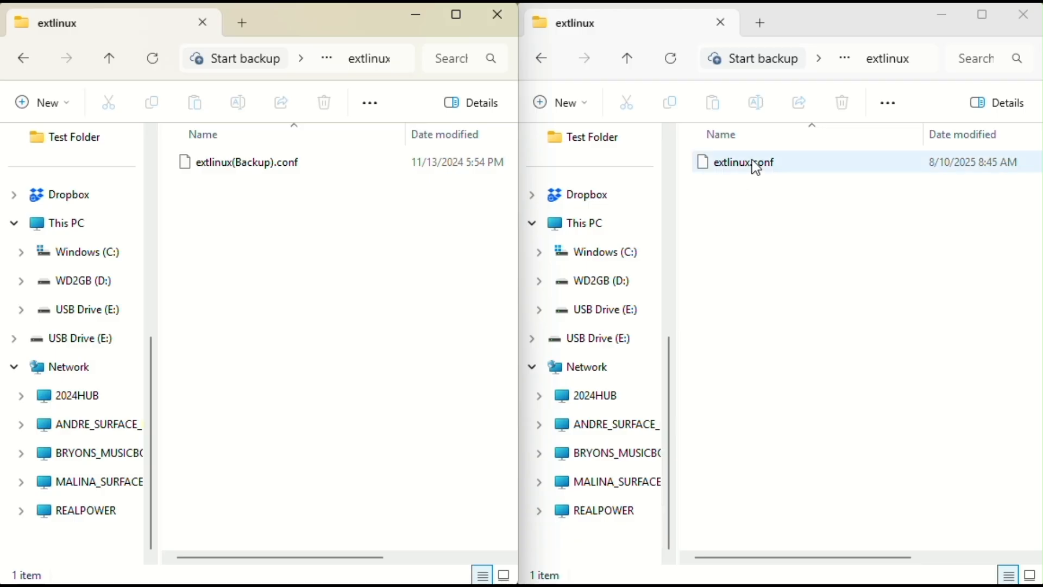
left_click_drag(743, 162, 373, 180)
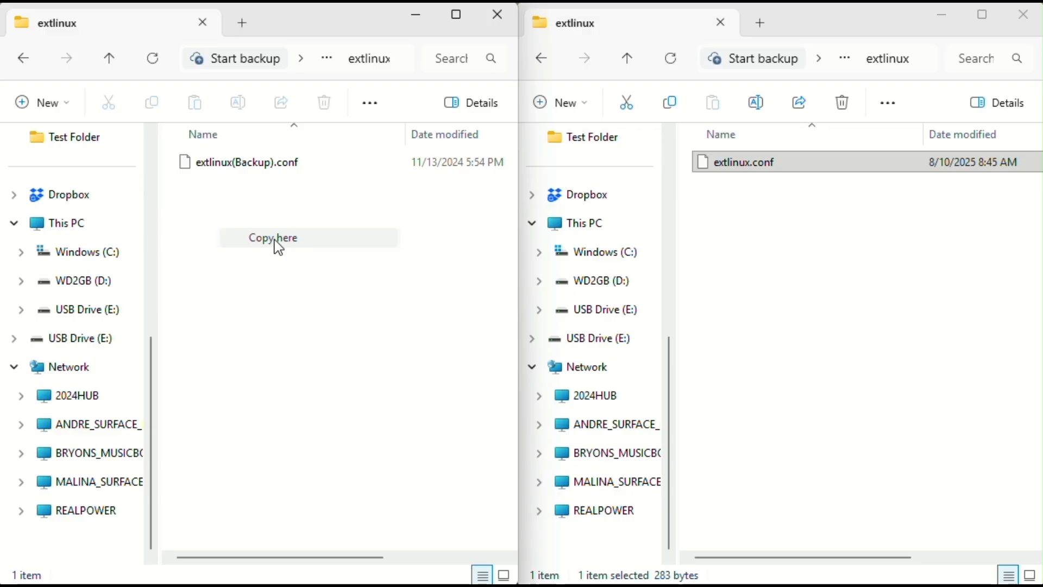
left_click(272, 238)
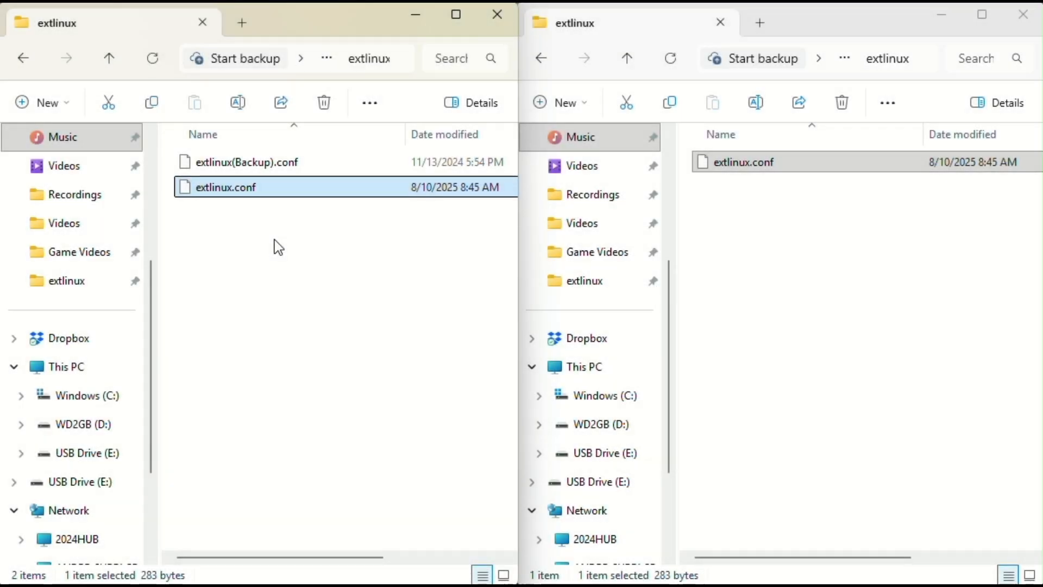
Step: Go back to the Test Folder listing and select Panel 1's rf3536k4ka.dtb
left_click(23, 57)
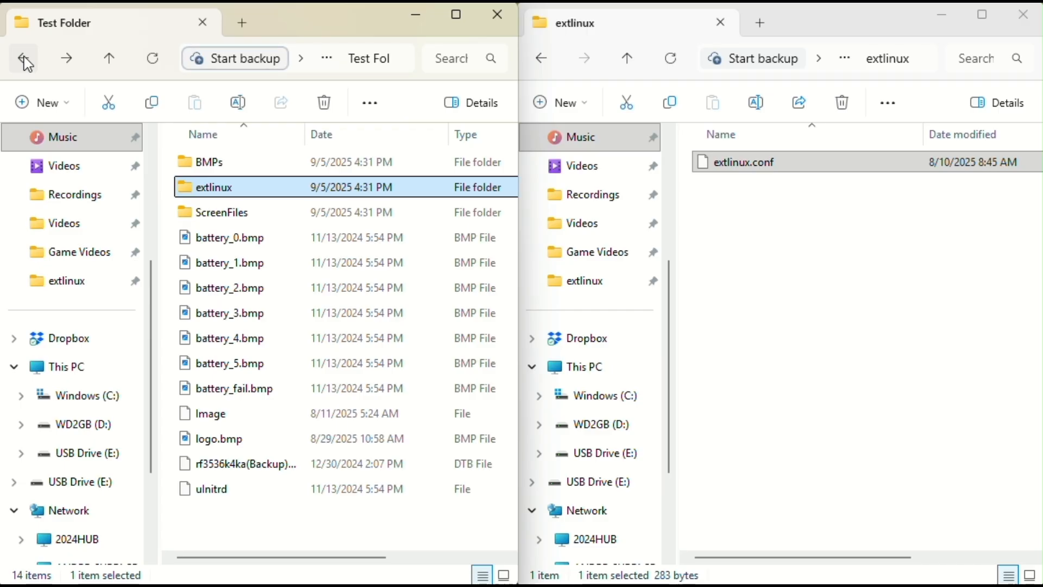
mouse_move(53, 75)
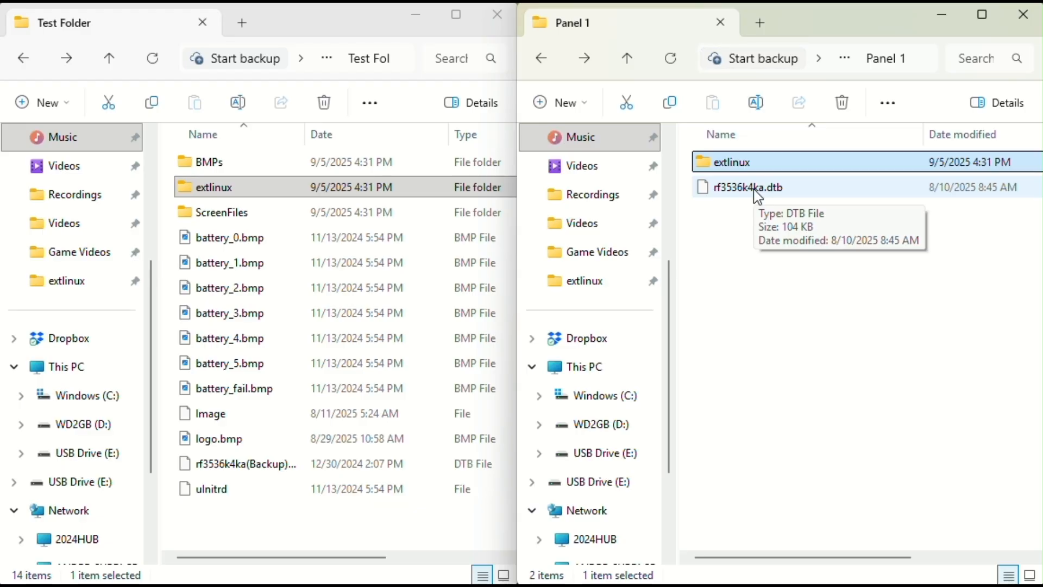
left_click(746, 187)
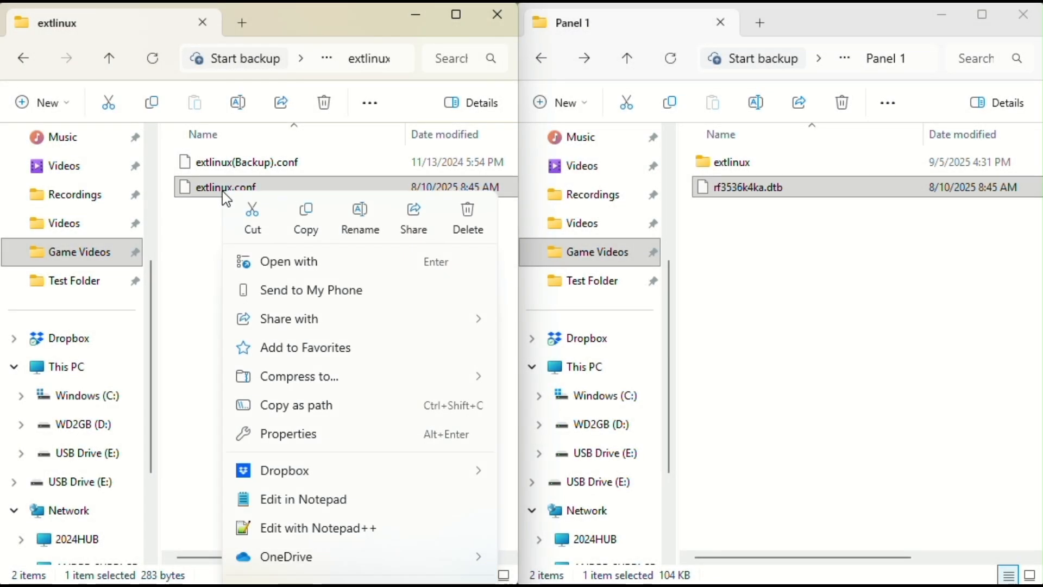
mouse_move(467, 216)
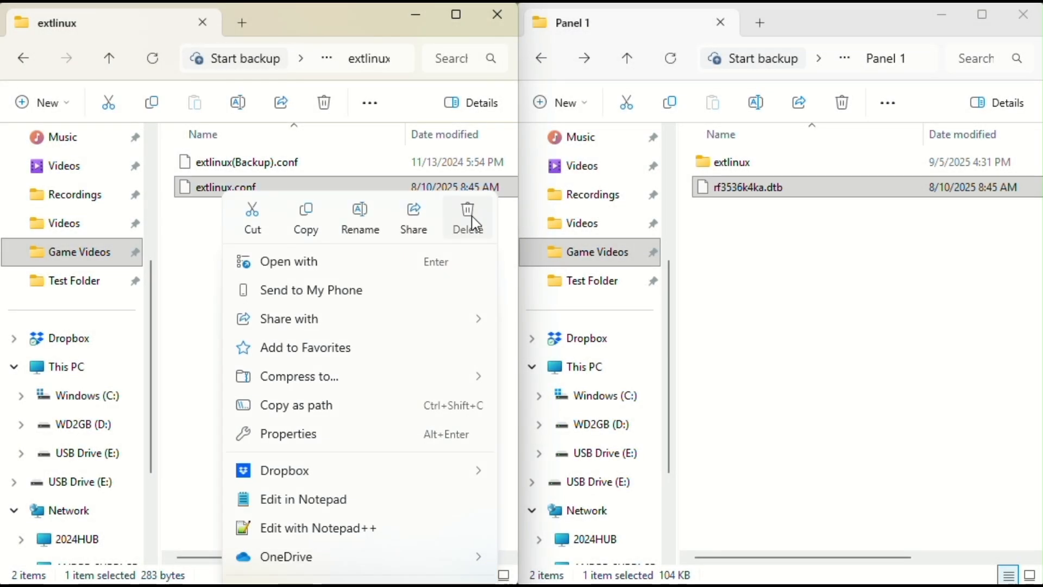
Step: Delete the copied Panel 1 extlinux.conf and copy Panel 2's extlinux.conf into the card's extlinux folder
left_click(467, 216)
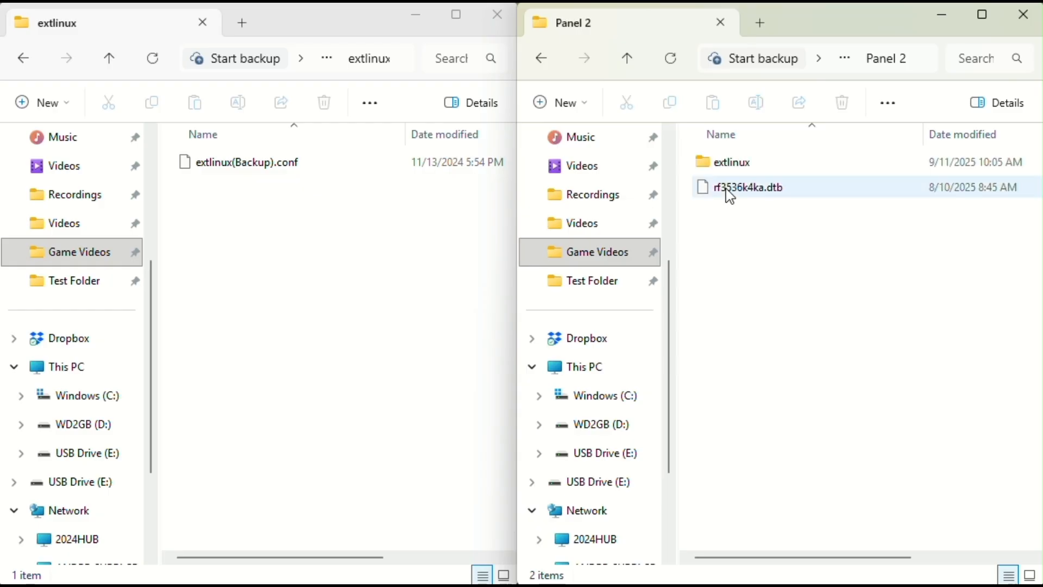
mouse_move(732, 167)
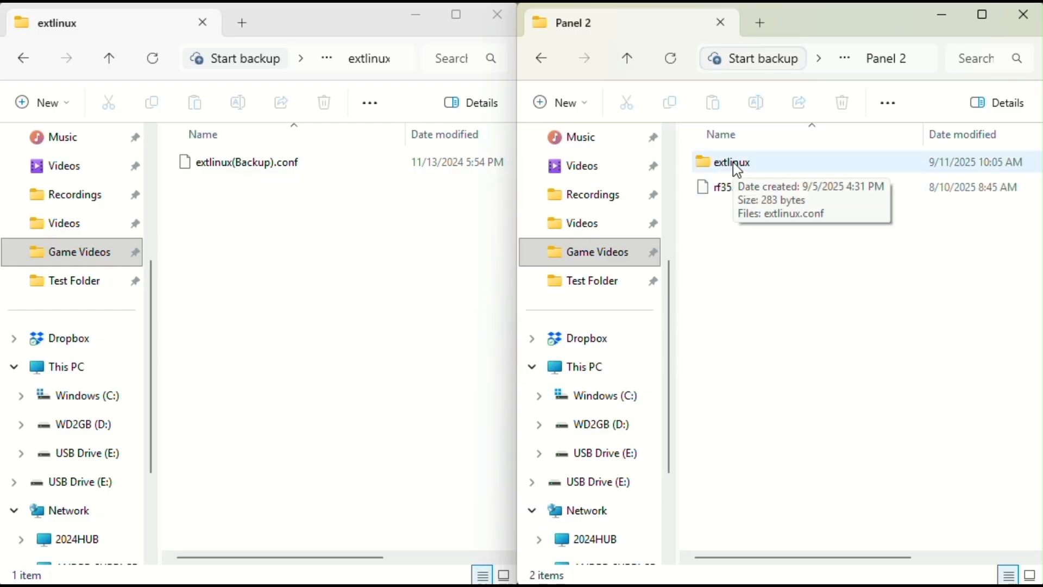
left_click(731, 162)
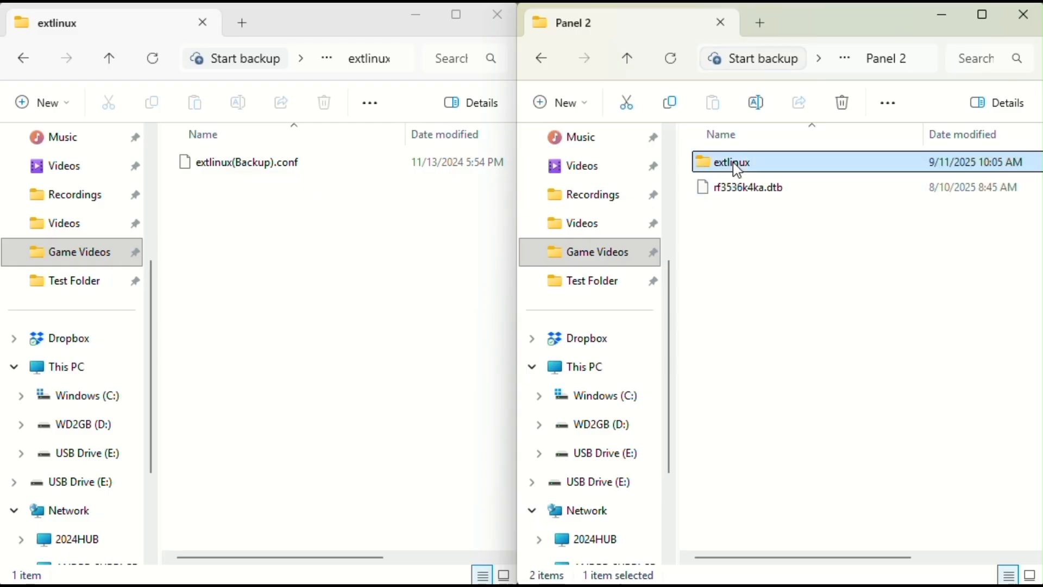
double_click(731, 162)
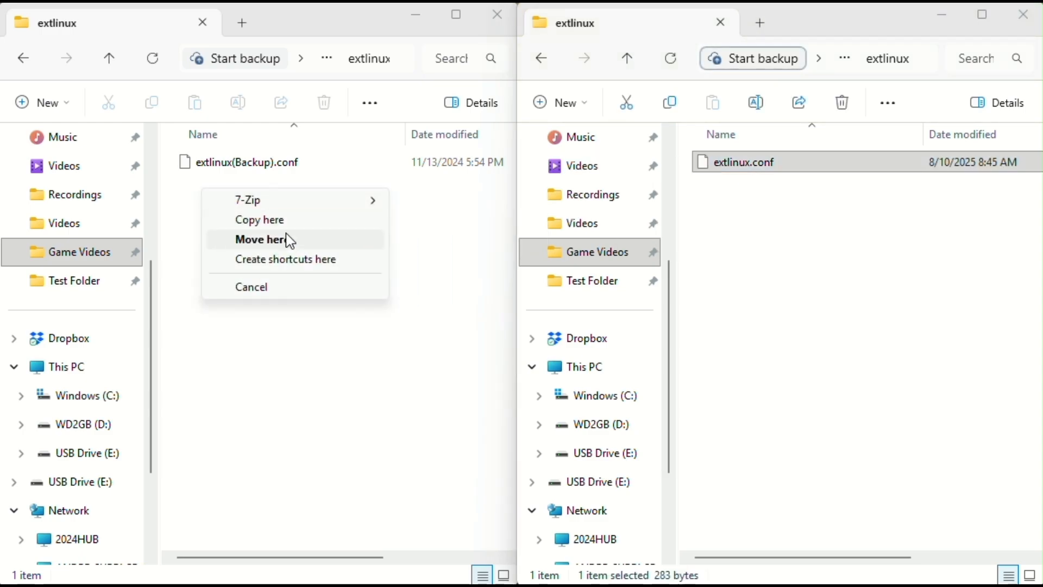
left_click(259, 239)
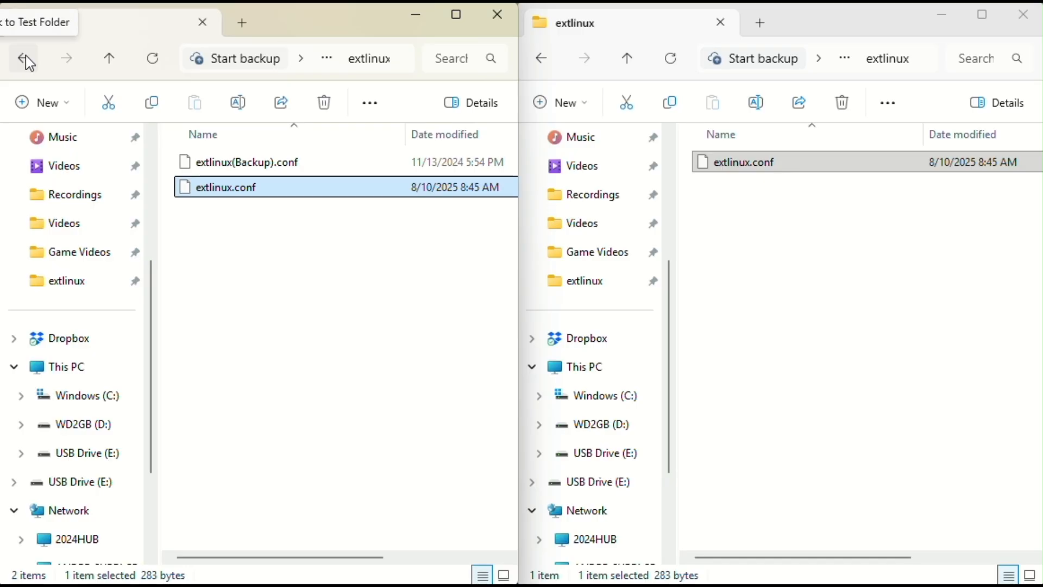
Step: Copy Panel 2's rf3536k4ka.dtb into the Test Folder beside the backup dtb
left_click(24, 58)
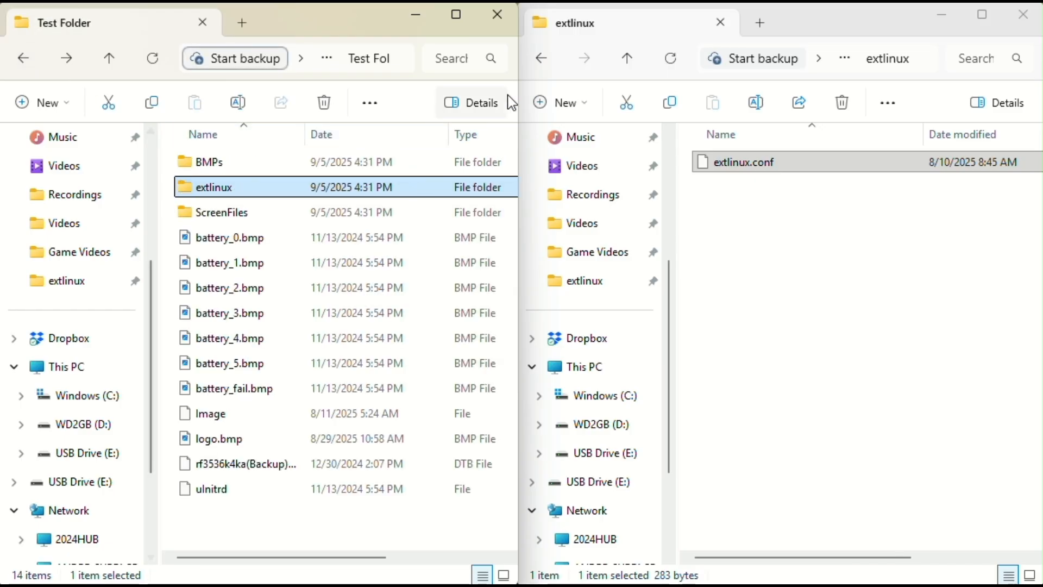
mouse_move(541, 59)
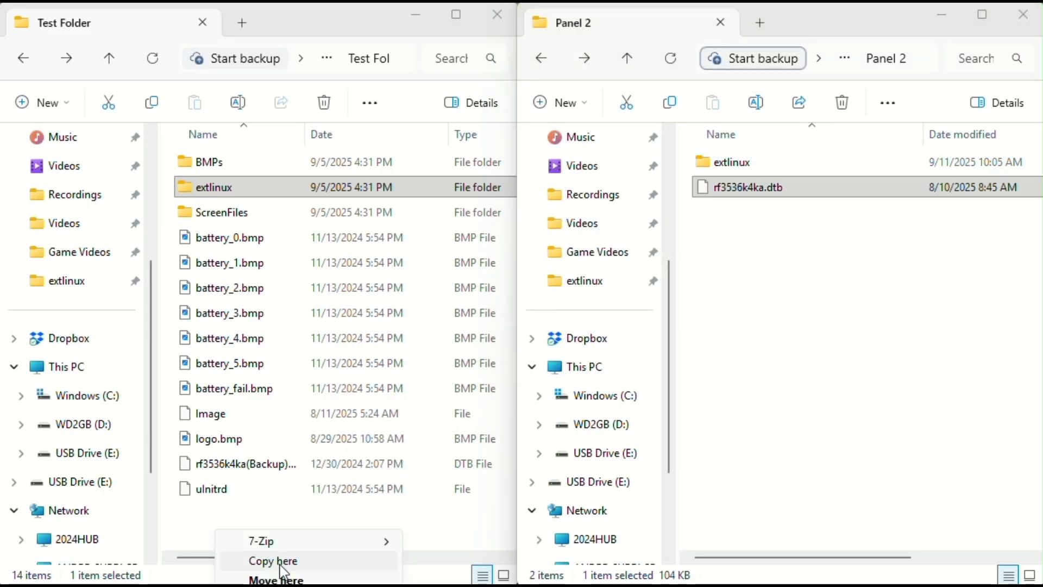
left_click(273, 560)
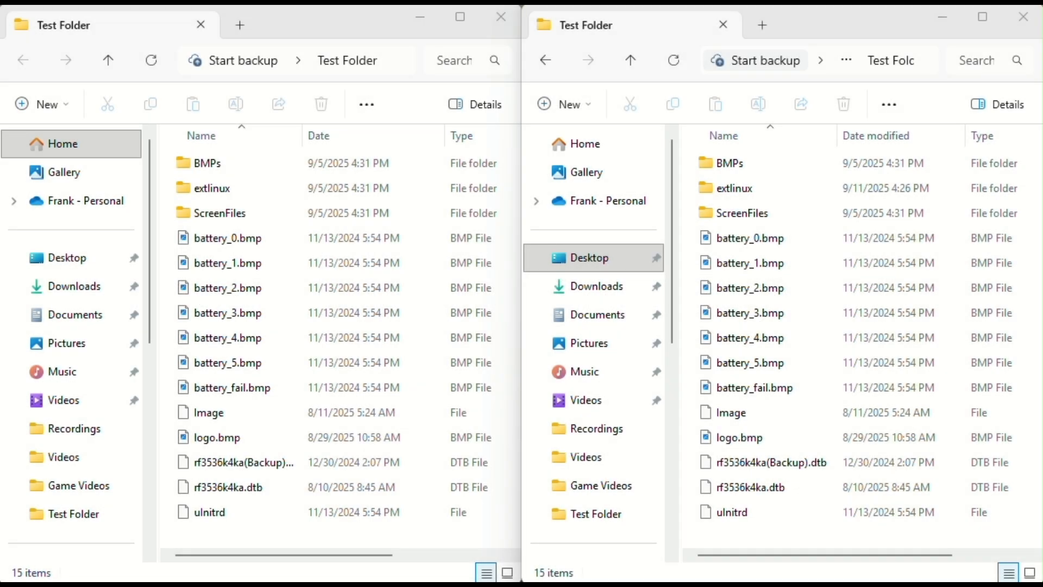
Step: Delete Panel 2's rf3536k4ka.dtb copy and begin renaming extlinux(Backup).conf back to extlinux.conf
left_click(230, 487)
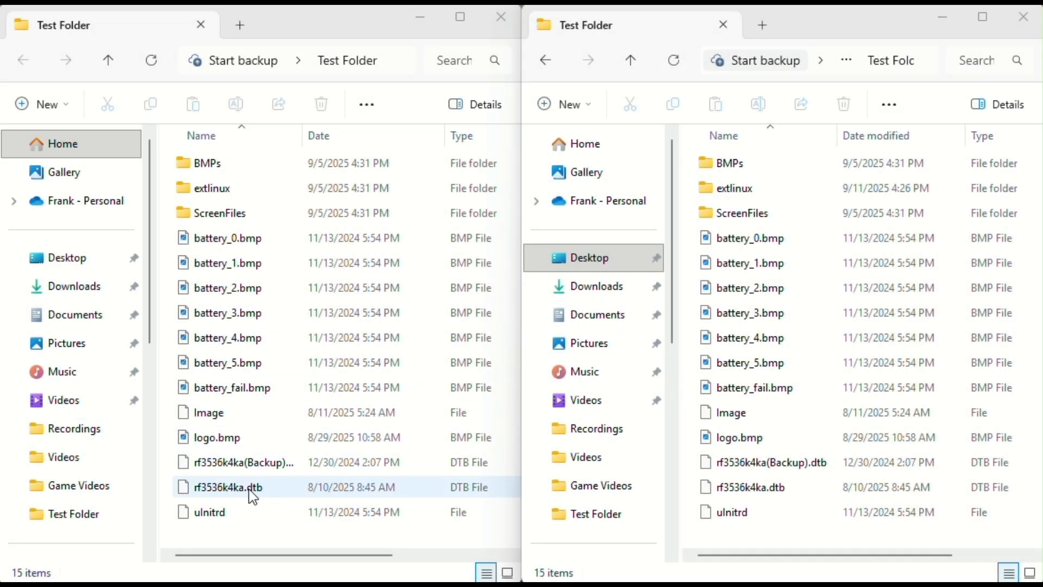
right_click(228, 486)
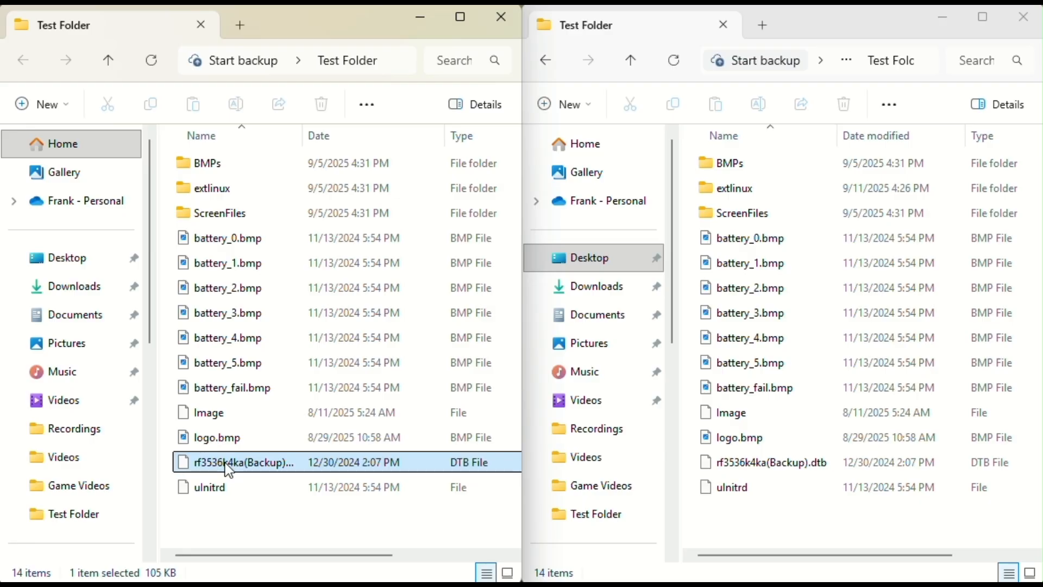
right_click(243, 462)
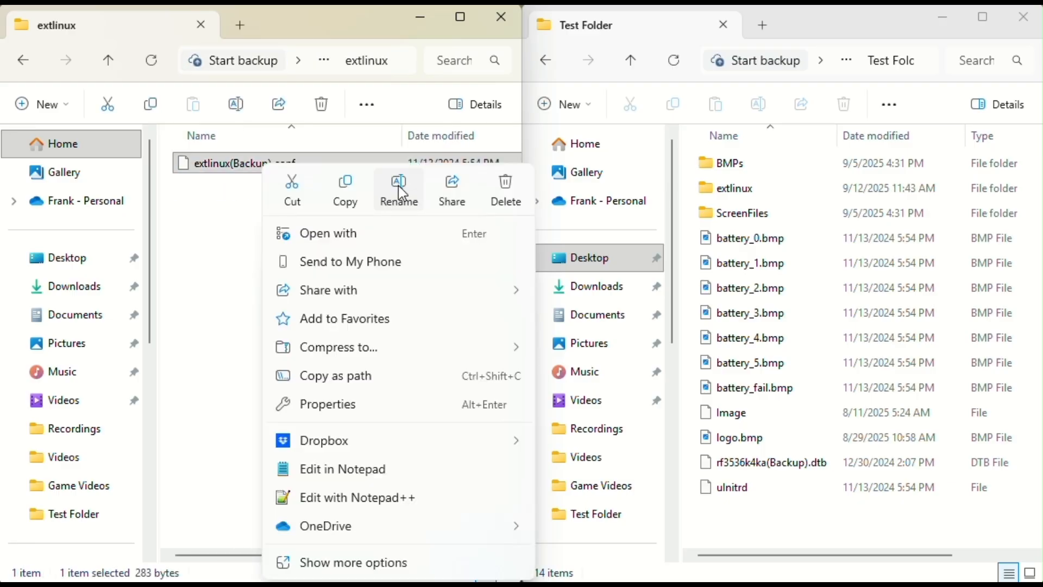
left_click(397, 189)
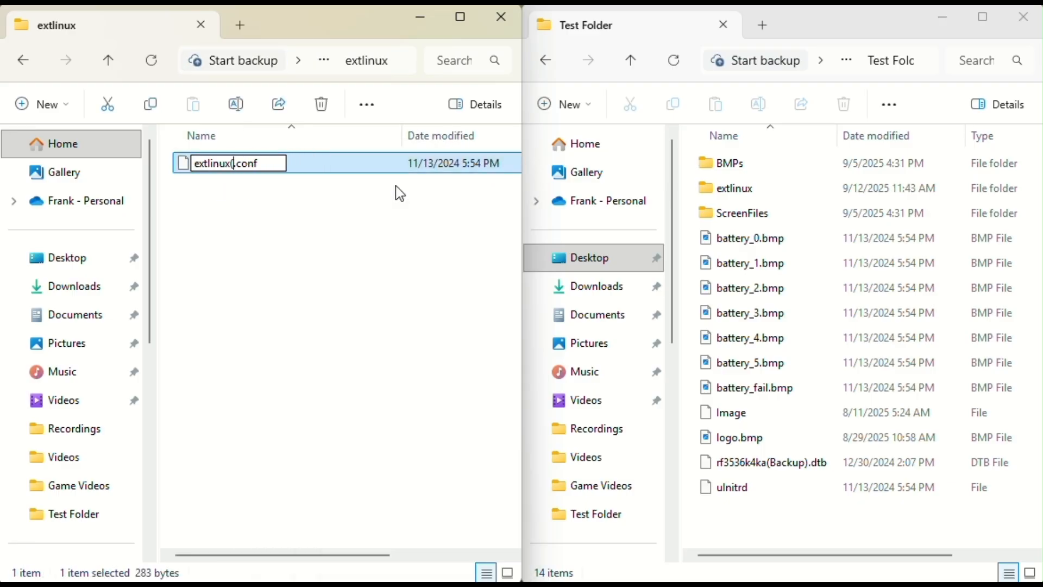